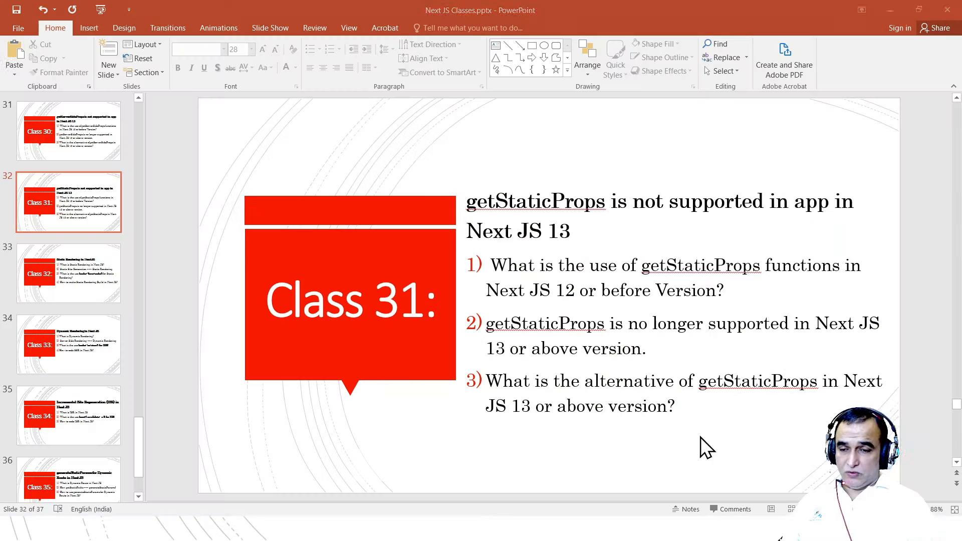
- Switch from the Class 31 getStaticProps slide to the Visual Studio Code window
left_click(504, 527)
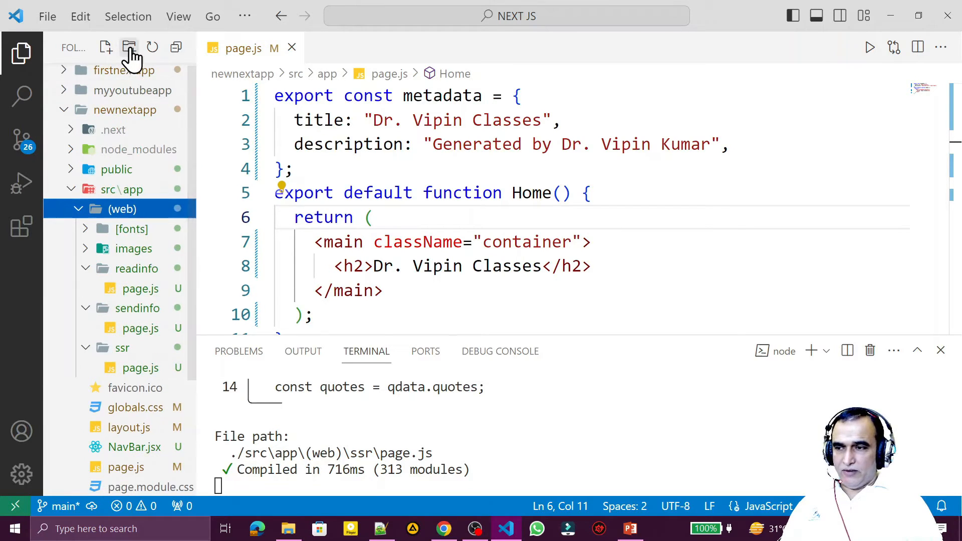
- Create ssg/page.js under (web) with an h4 heading 'Example of getStaticProps in Next JS 12 or Before'
left_click(129, 47)
type("ssg")
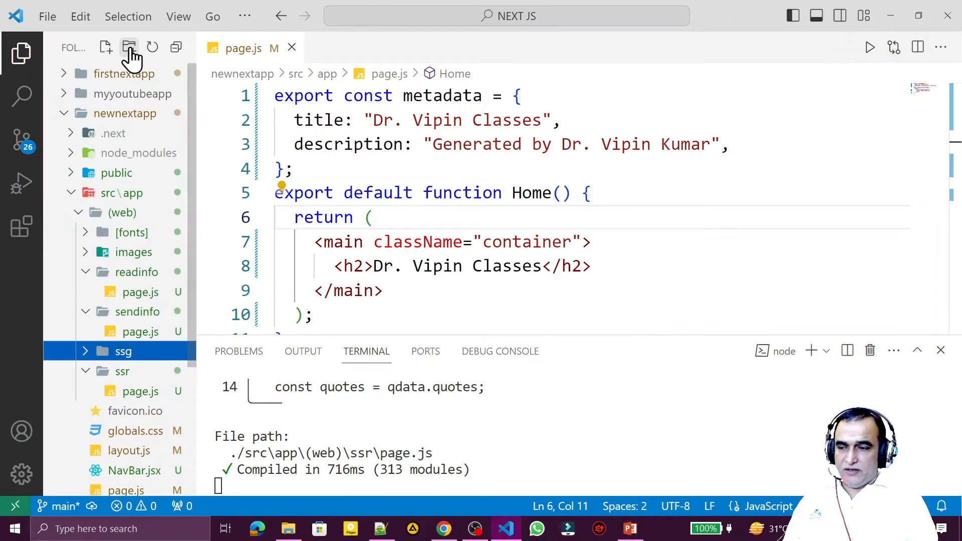
left_click(104, 47)
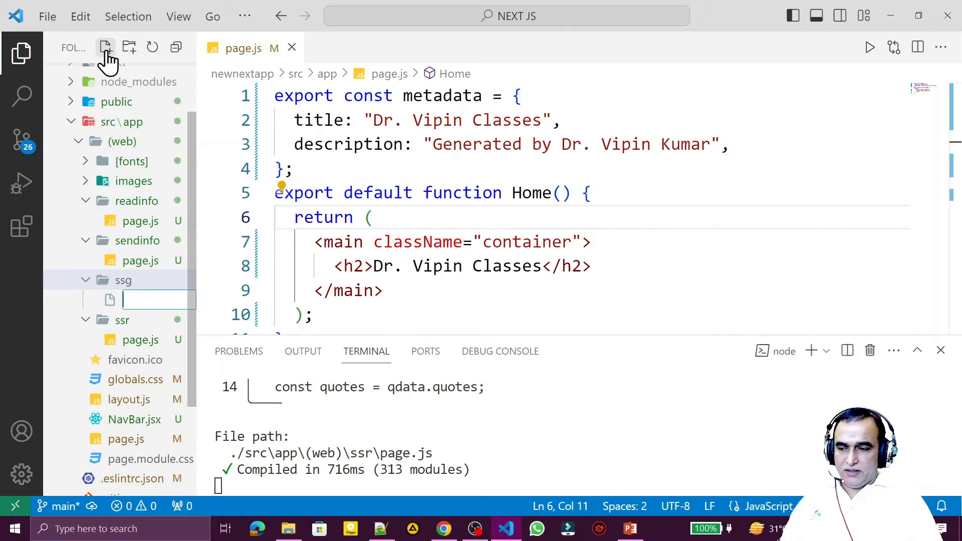
type("page.js")
type("<h4></h4>")
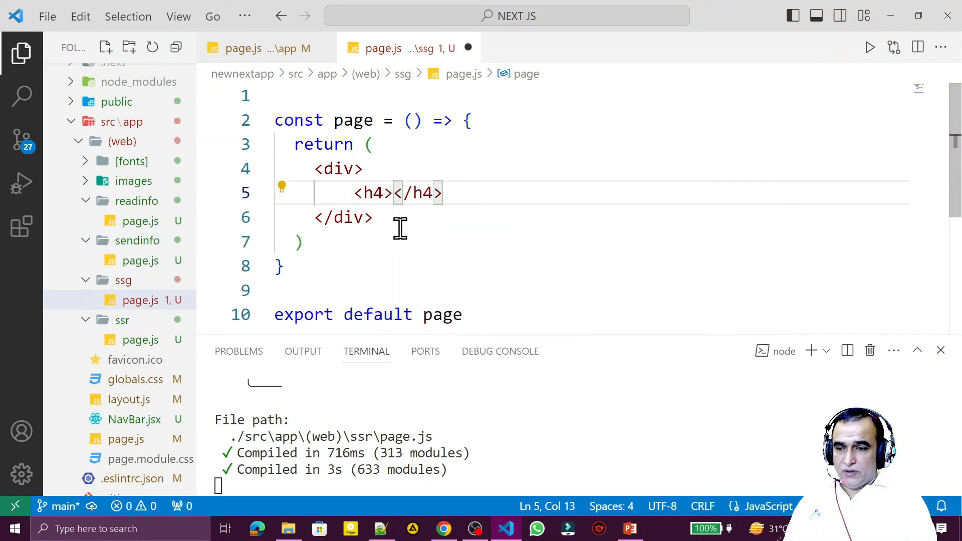
type("Exampel")
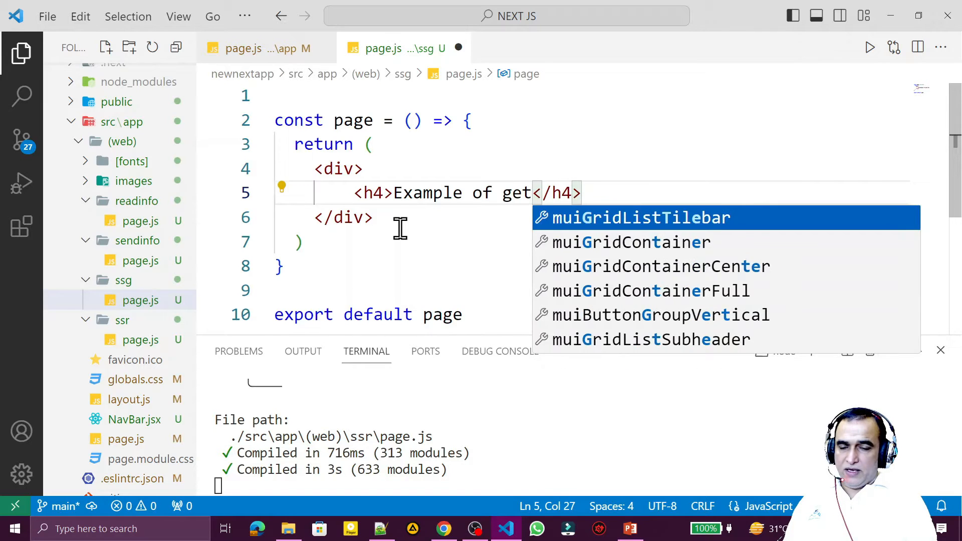
type("StaticProps in Next JS 12 or Before")
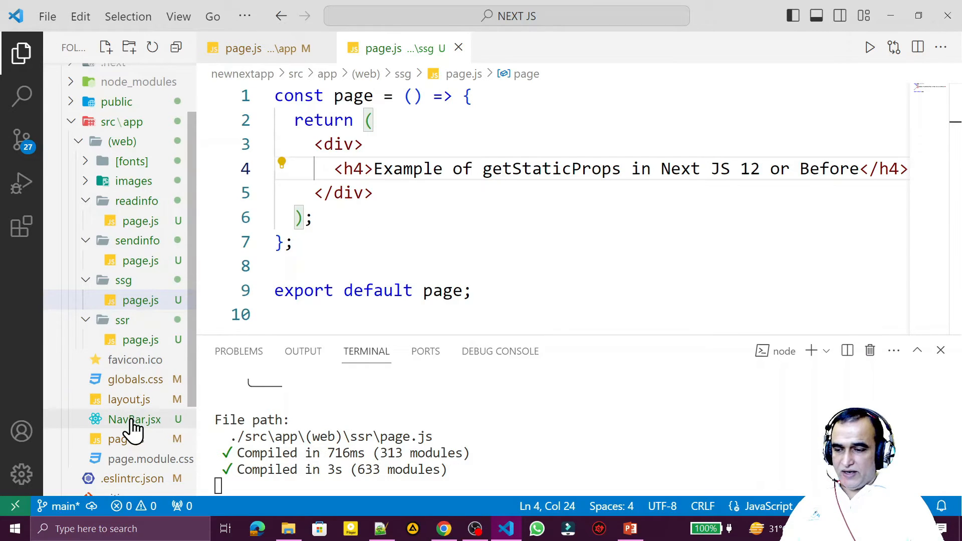
- Change the NavBar.jsx link entry to name 'SSG' with href '/ssg', then close the file
left_click(133, 419)
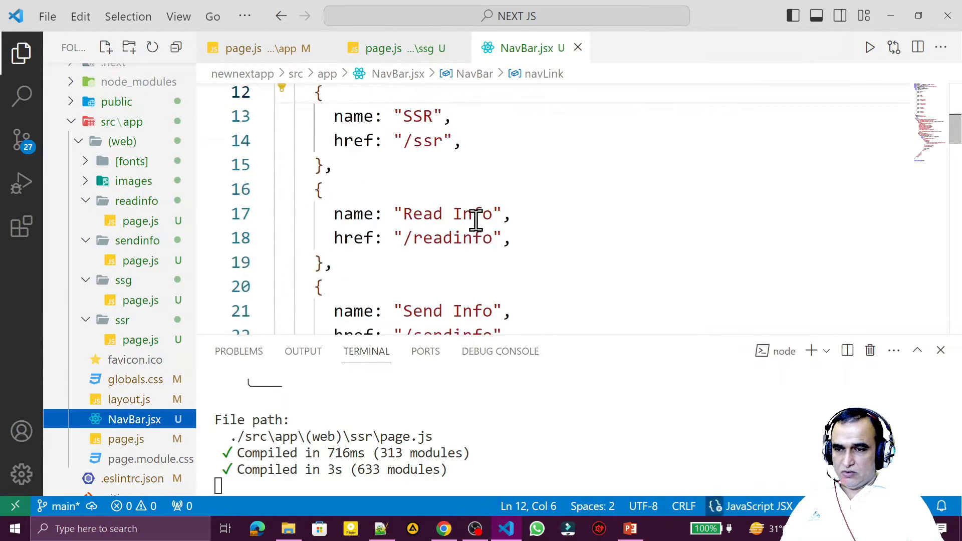
left_click_drag(316, 219, 335, 292)
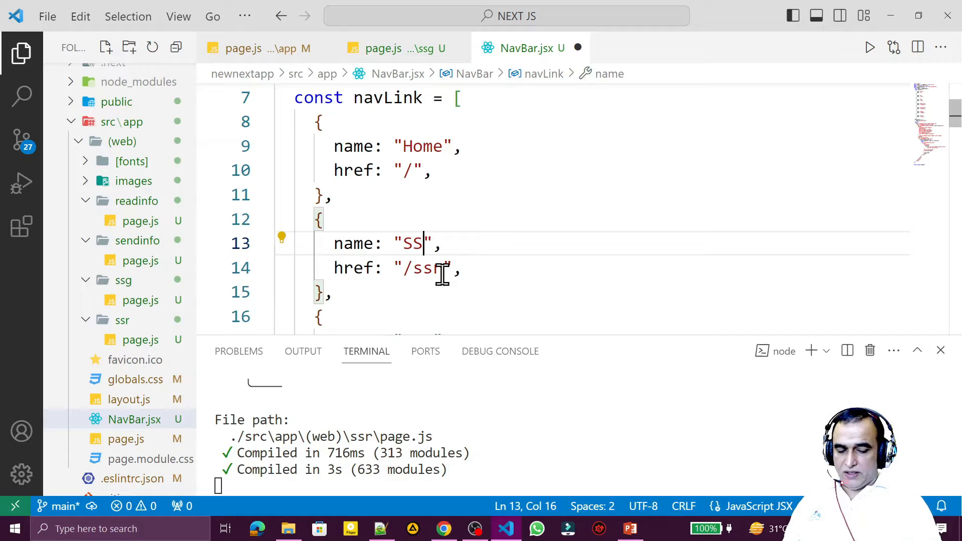
type("g")
type("G")
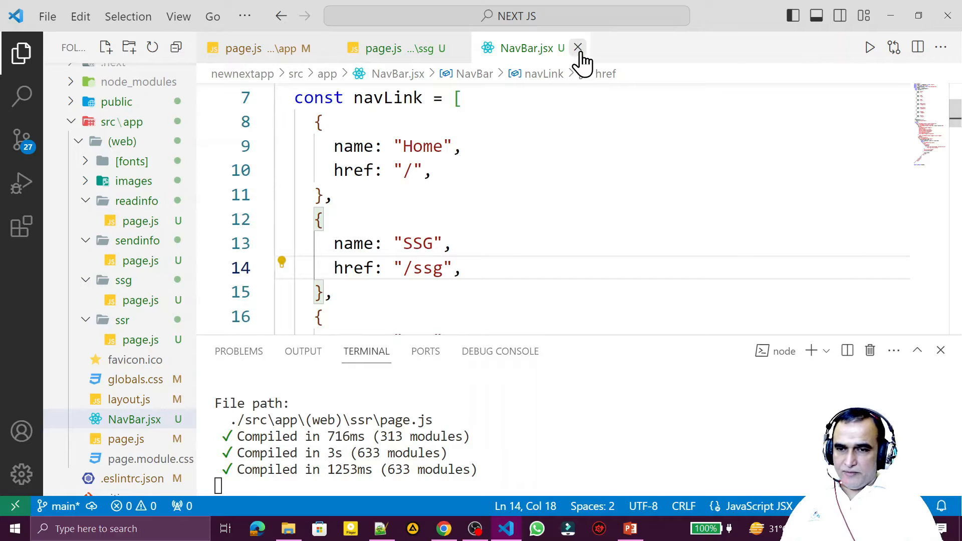
left_click(576, 48)
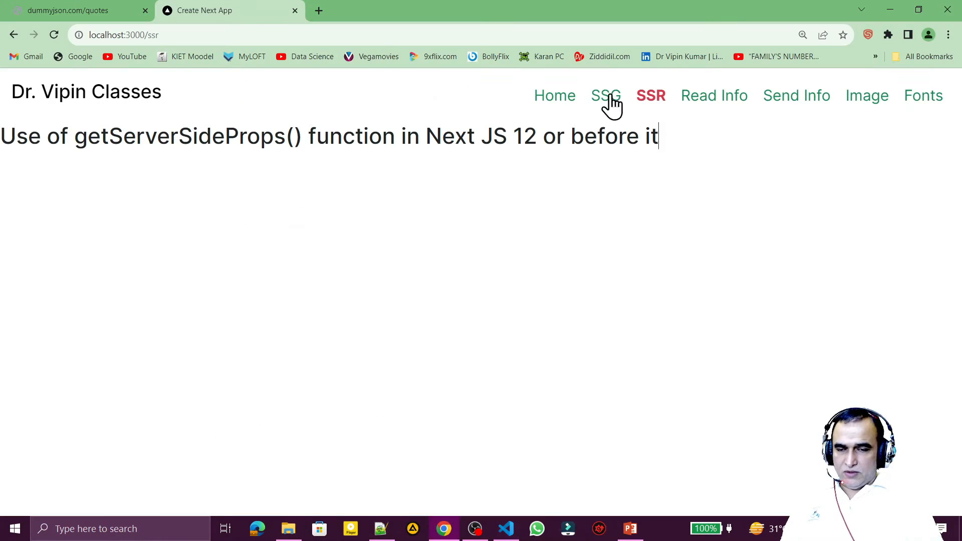
mouse_move(606, 96)
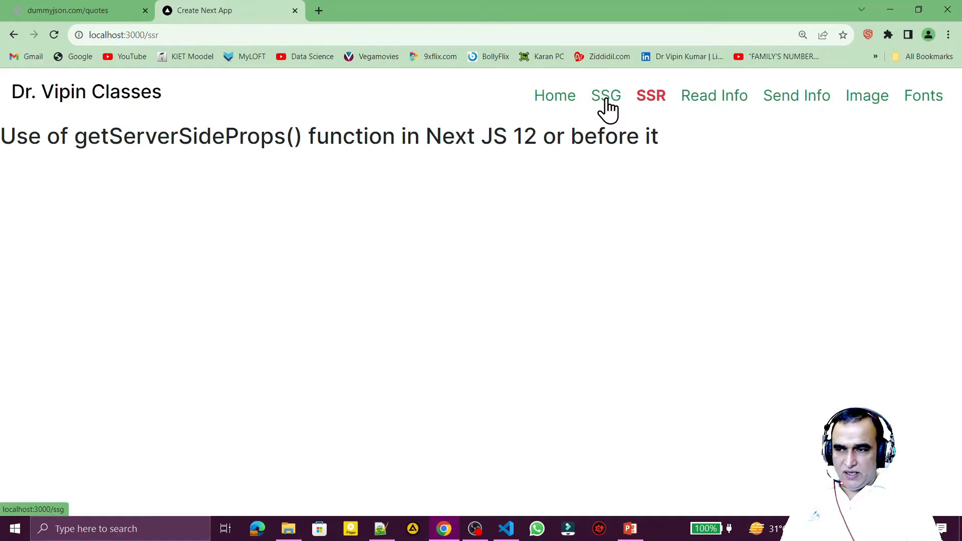
- Follow the SSG navigation link to load localhost:3000/ssg in Chrome
left_click(606, 96)
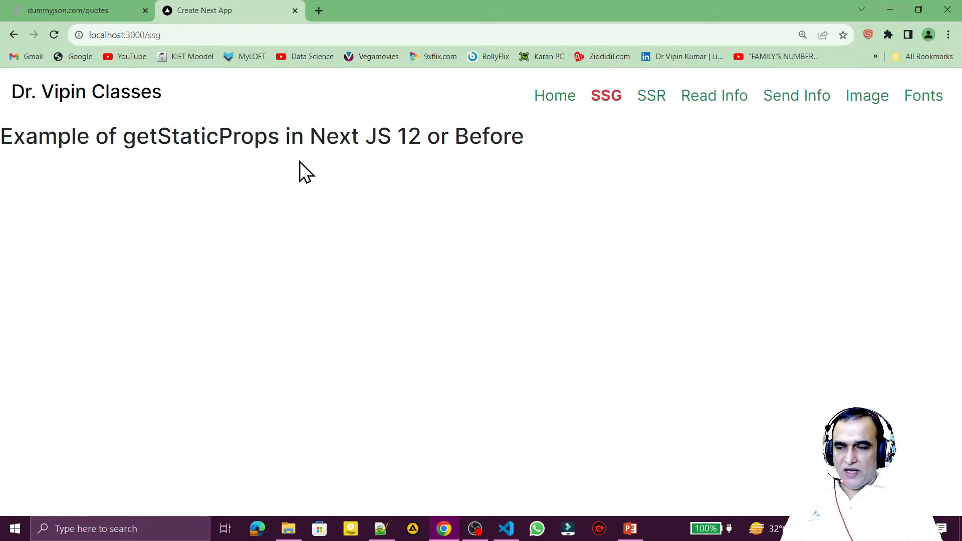
mouse_move(604, 300)
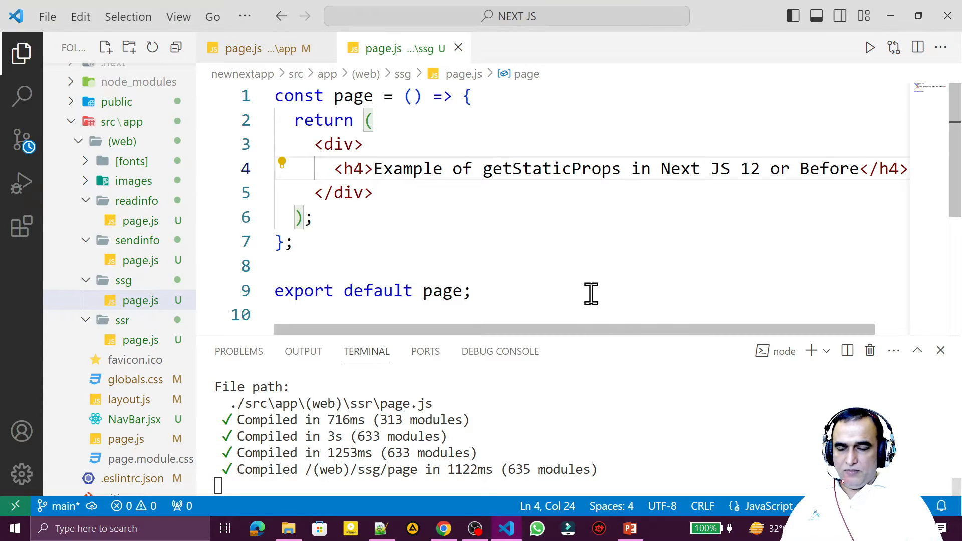
- Declare an exported async getStaticProps arrow function in ssg/page.js
type("ex")
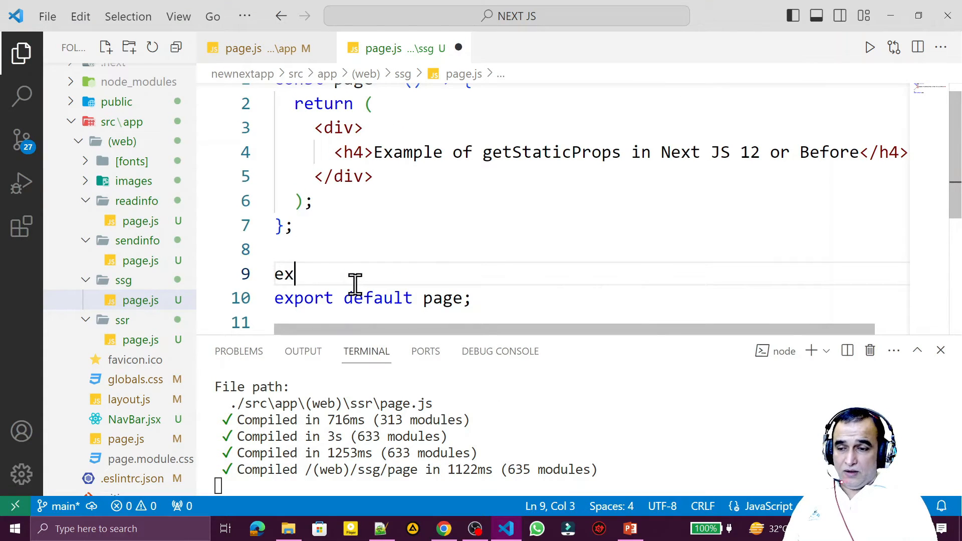
type("port const gt")
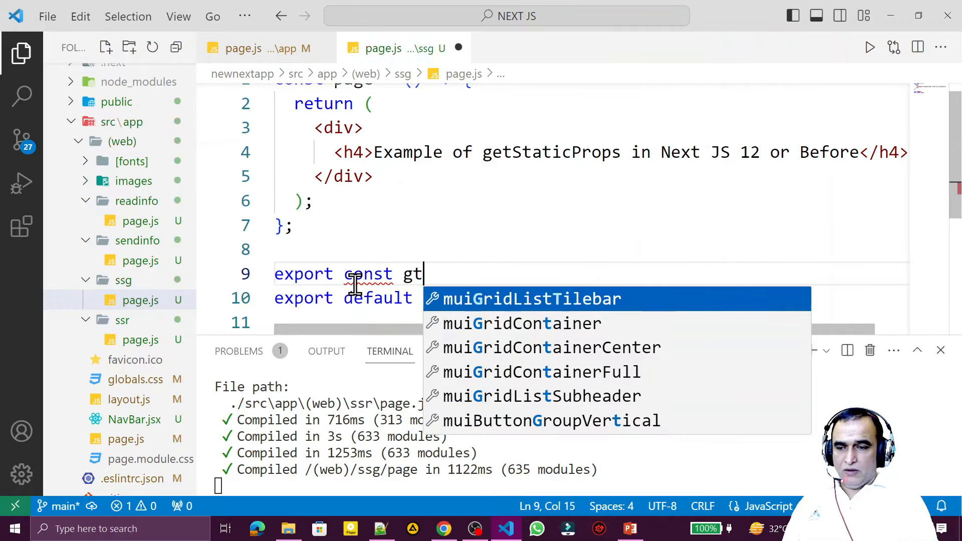
type("etStatic")
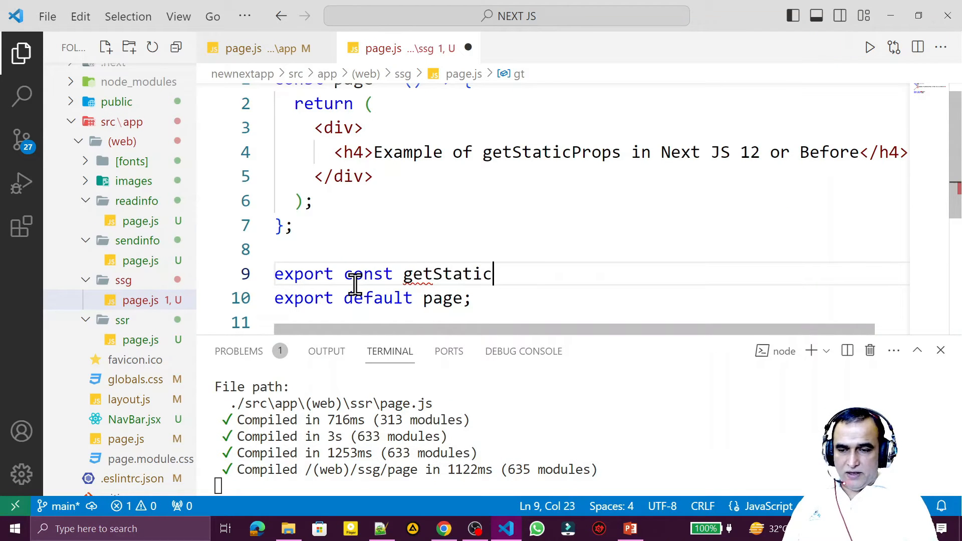
type("Props =()")
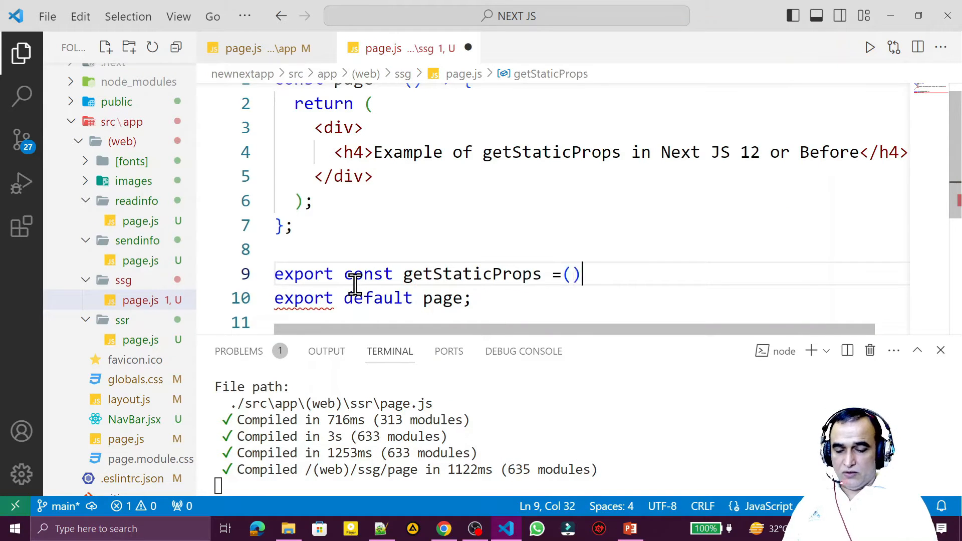
type("=>{")
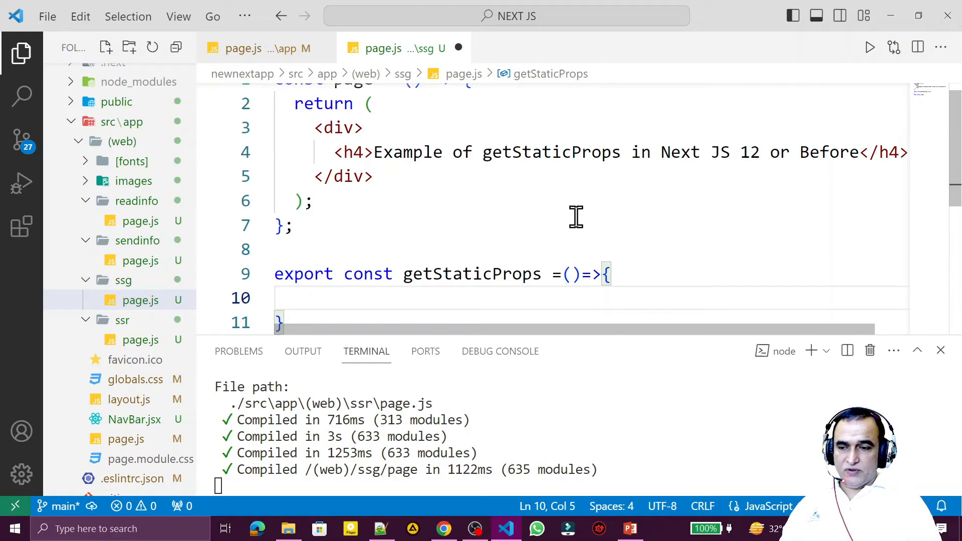
type("a")
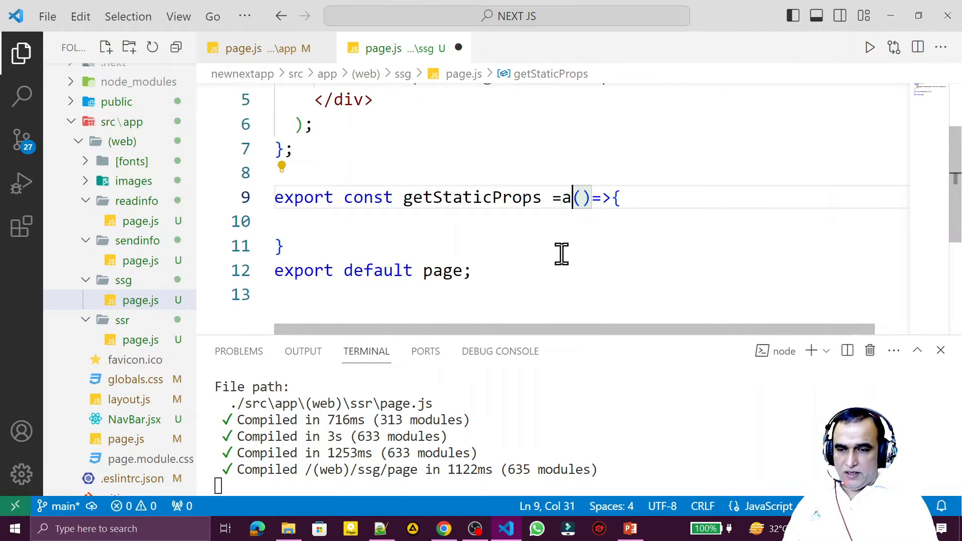
type("sync")
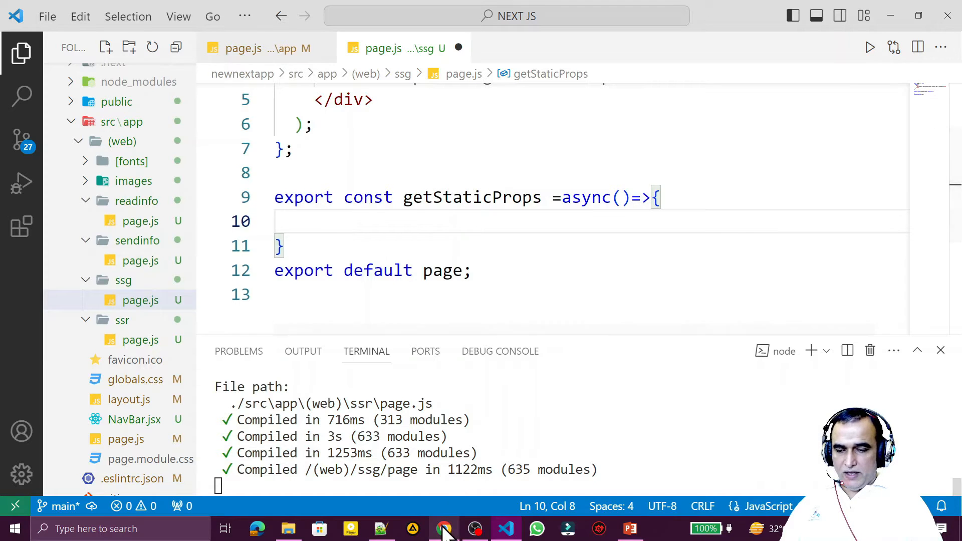
left_click(443, 528)
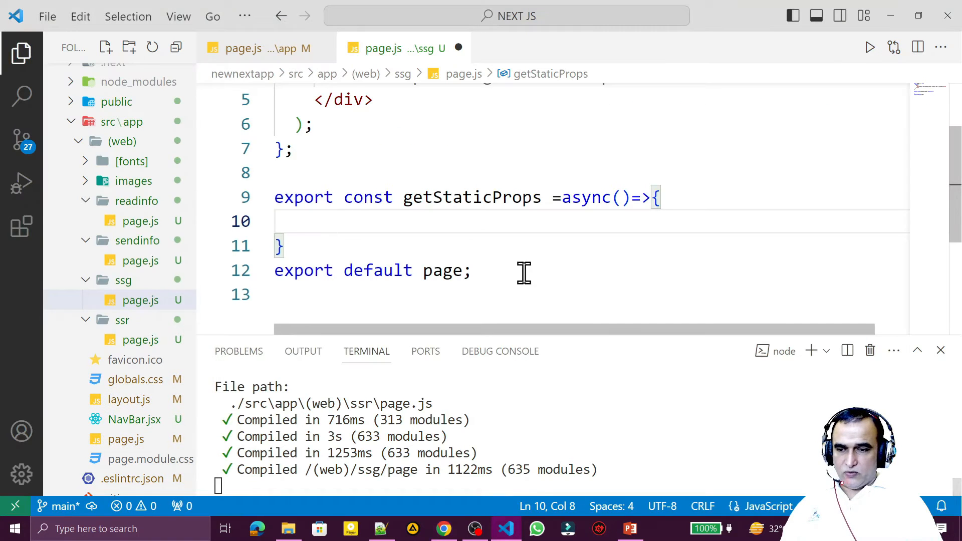
type("const")
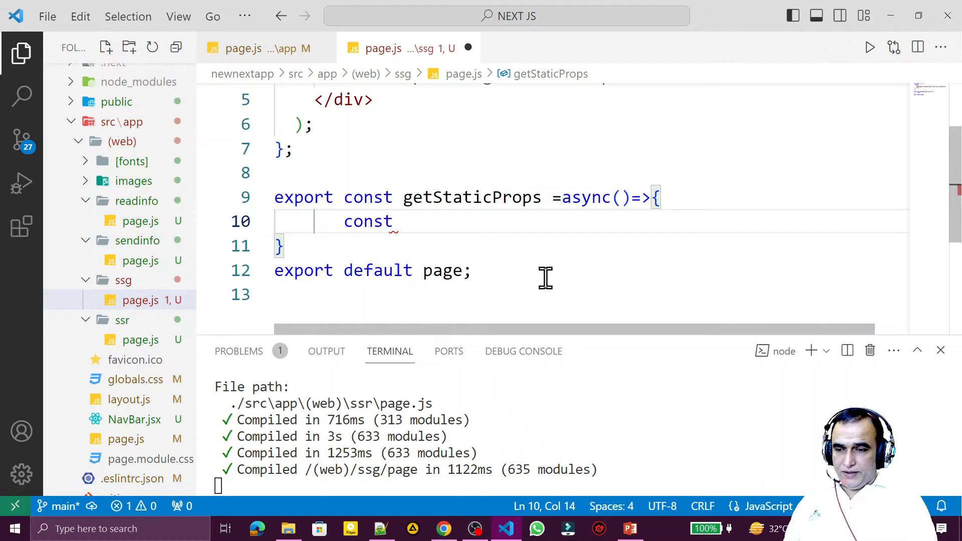
type("data =")
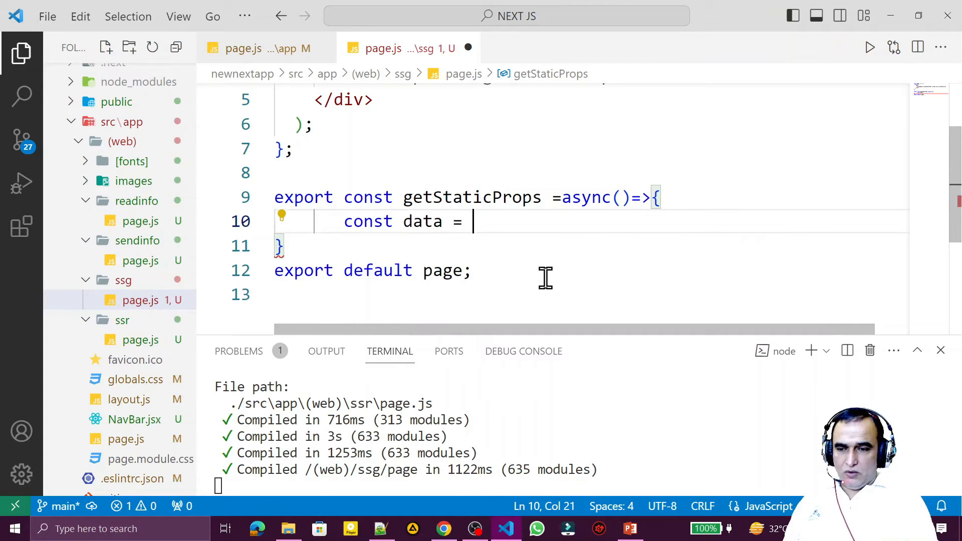
type("fetch()")
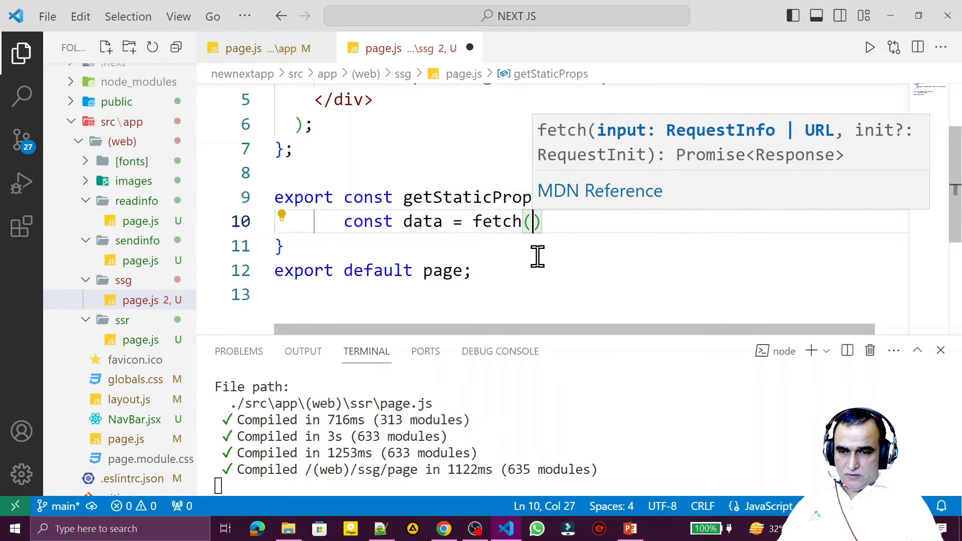
type("\"https://dummyjson.com/quotes\"")
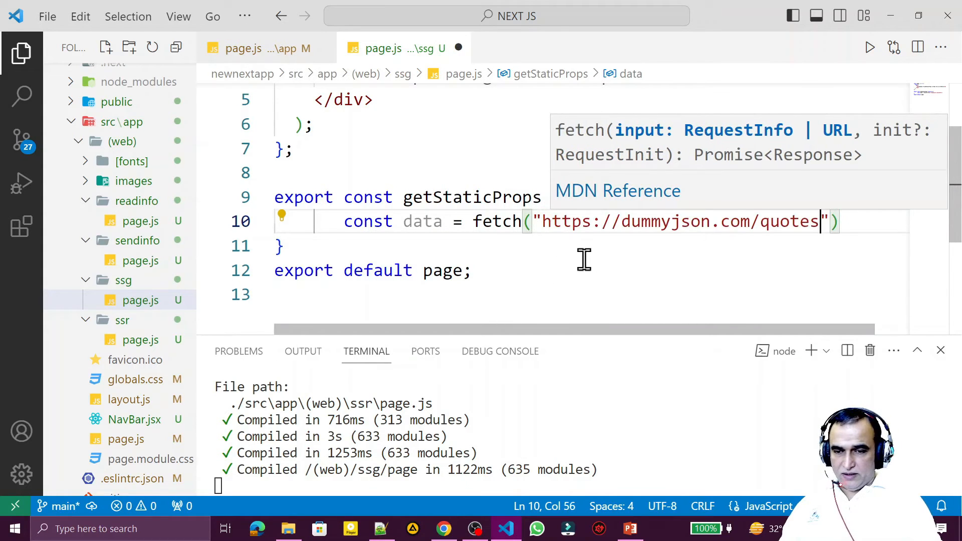
type("=async()=>{")
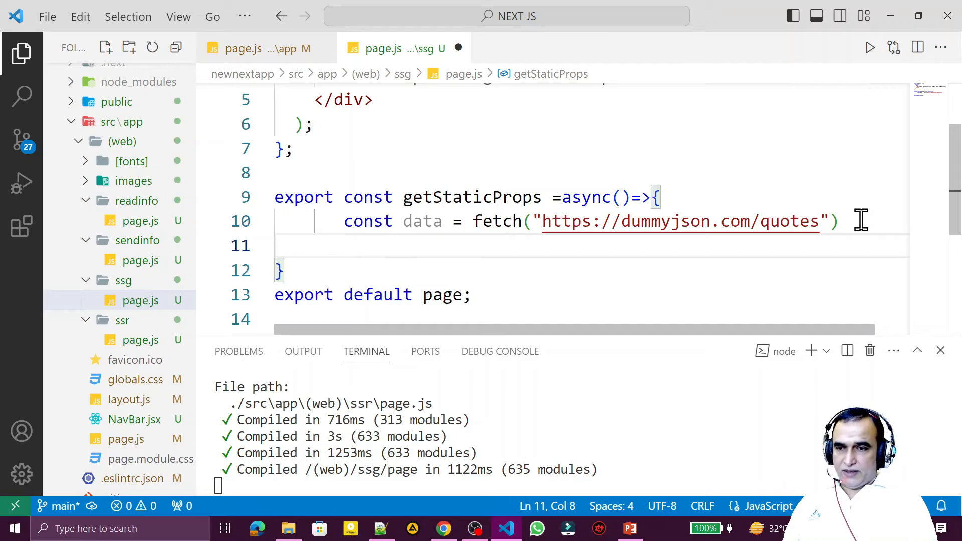
type("const qdata")
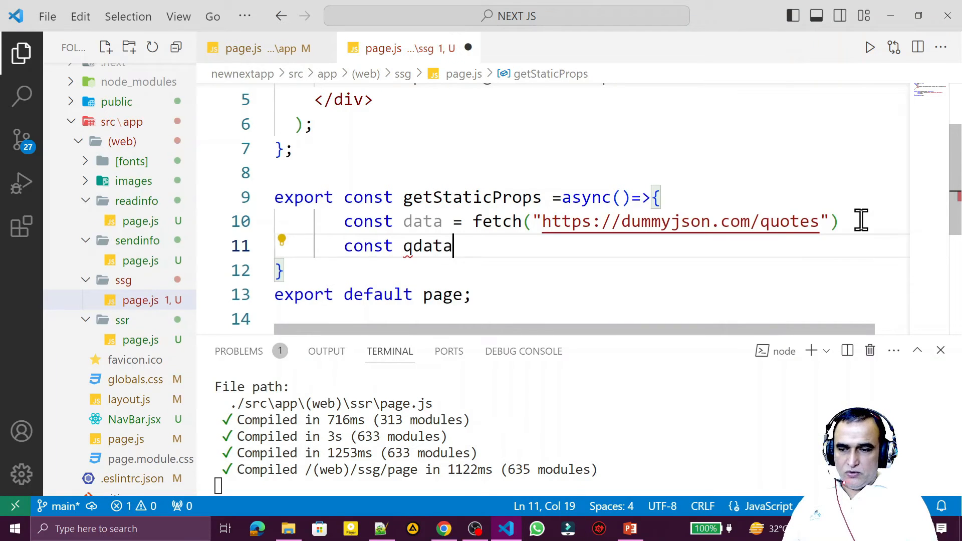
type("=data.")
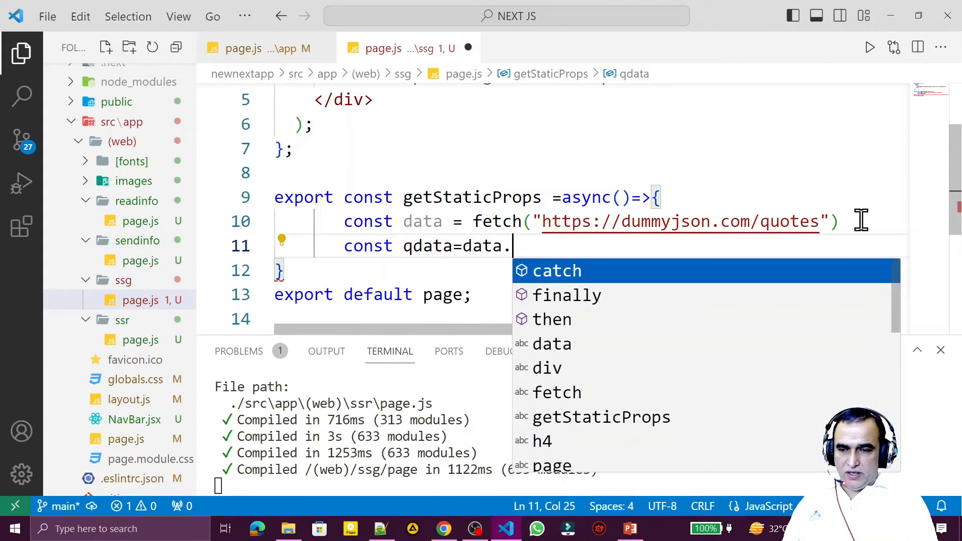
type("(await data).json();")
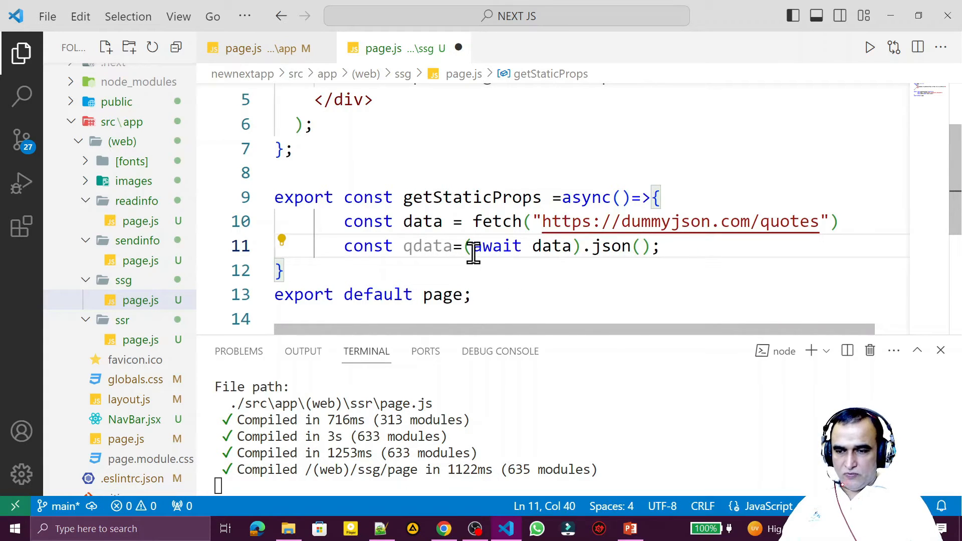
- Await the JSON parsing and extract const quotes = qdata.quotes
type("=")
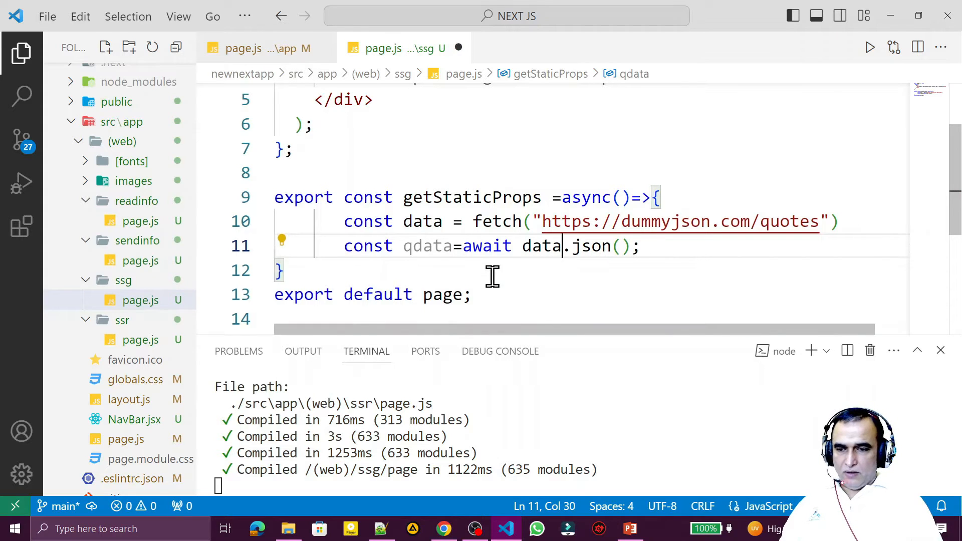
type("awiat")
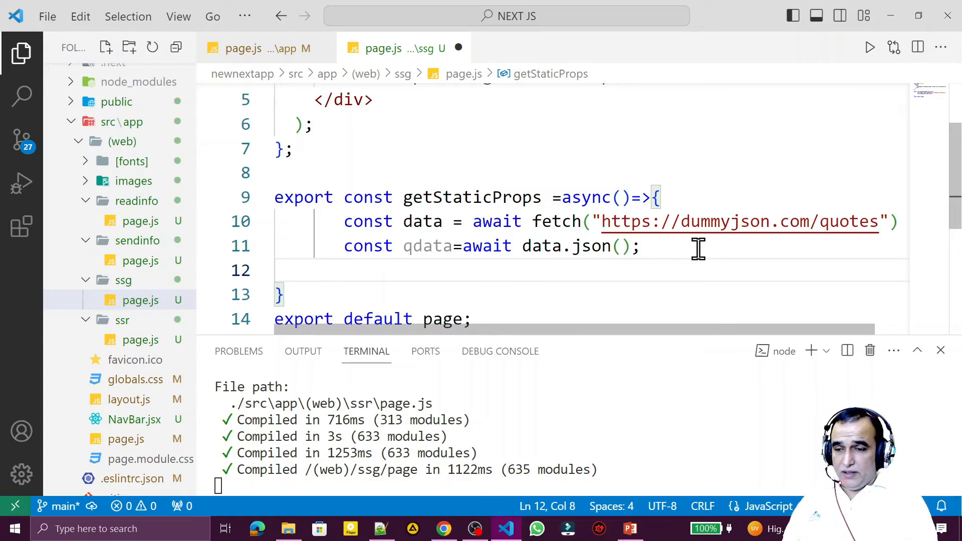
type("const")
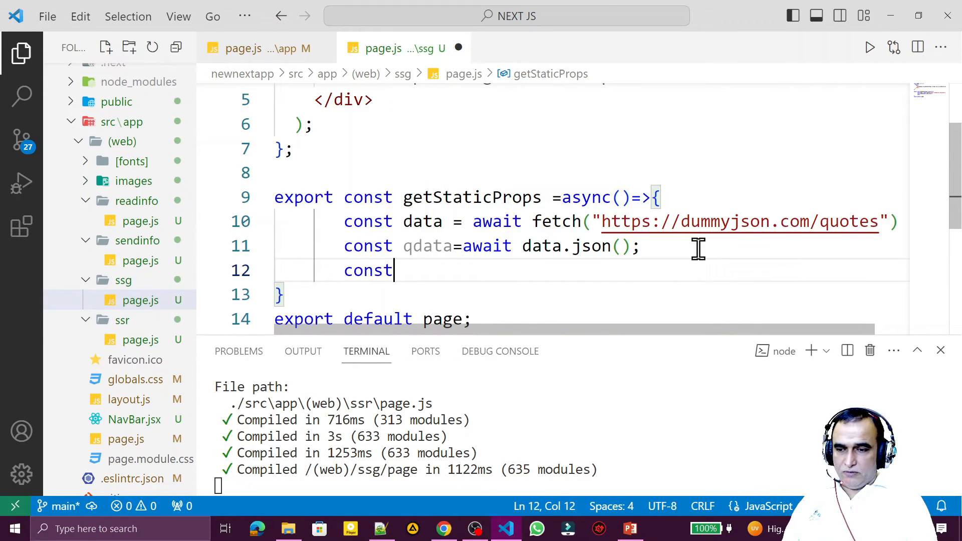
type("quote")
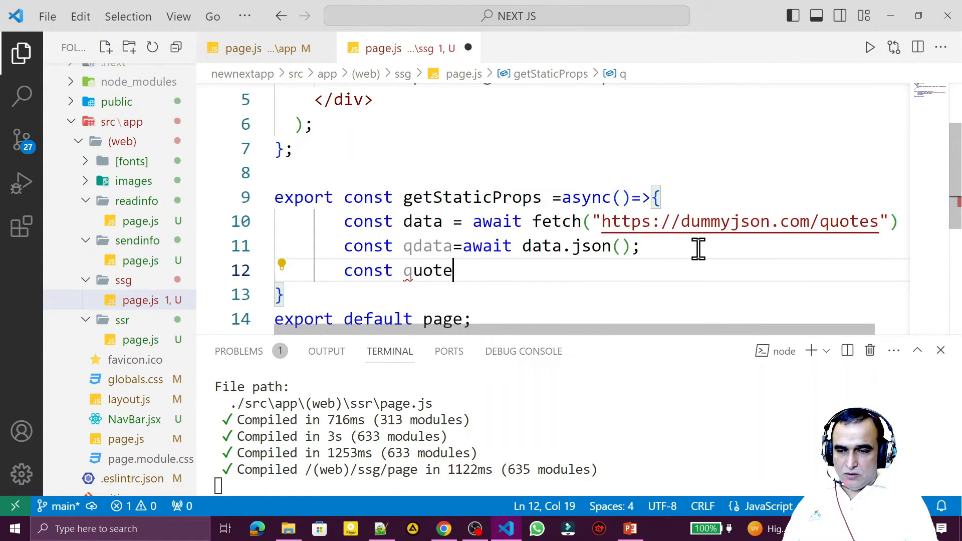
type("s=q")
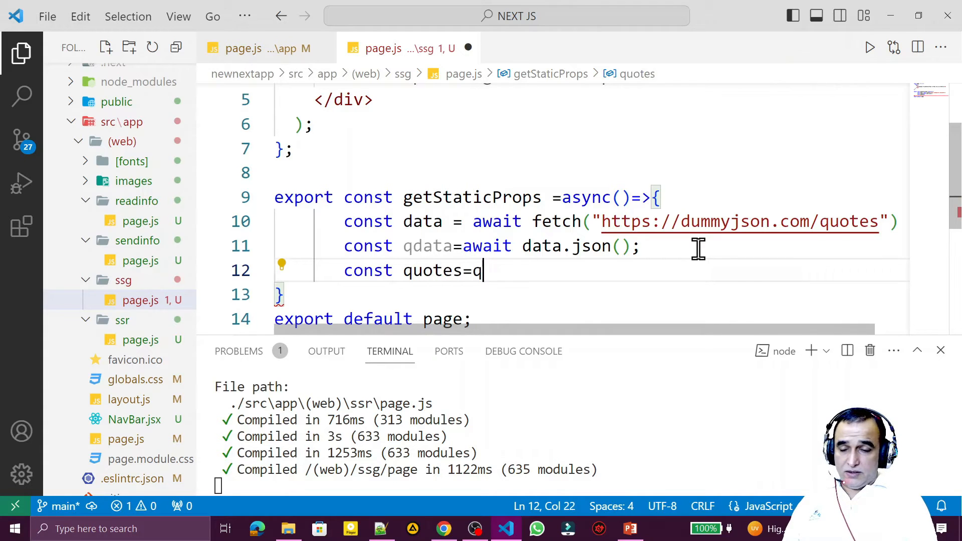
type("data.jq")
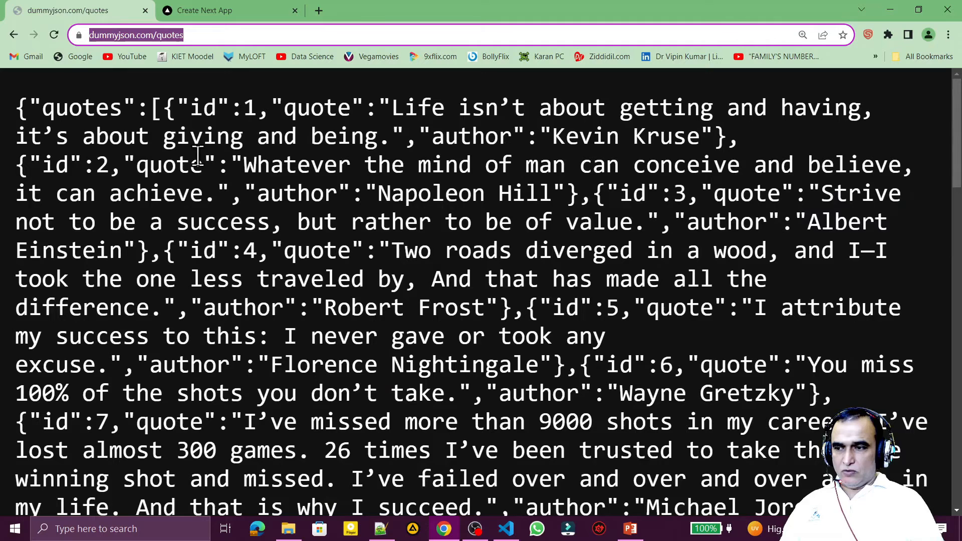
double_click(82, 107)
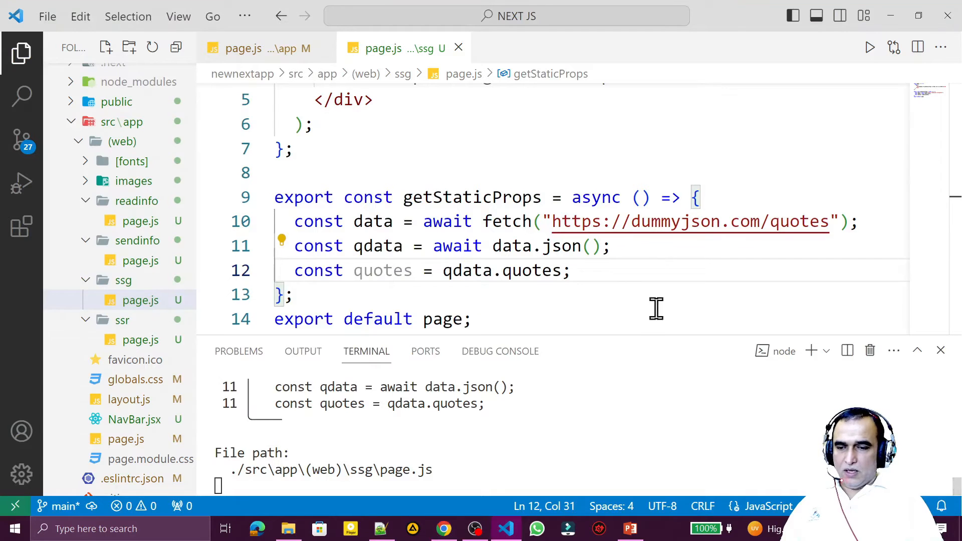
- Return { props: { quotes } } from getStaticProps and save ssg/page.js
type("return")
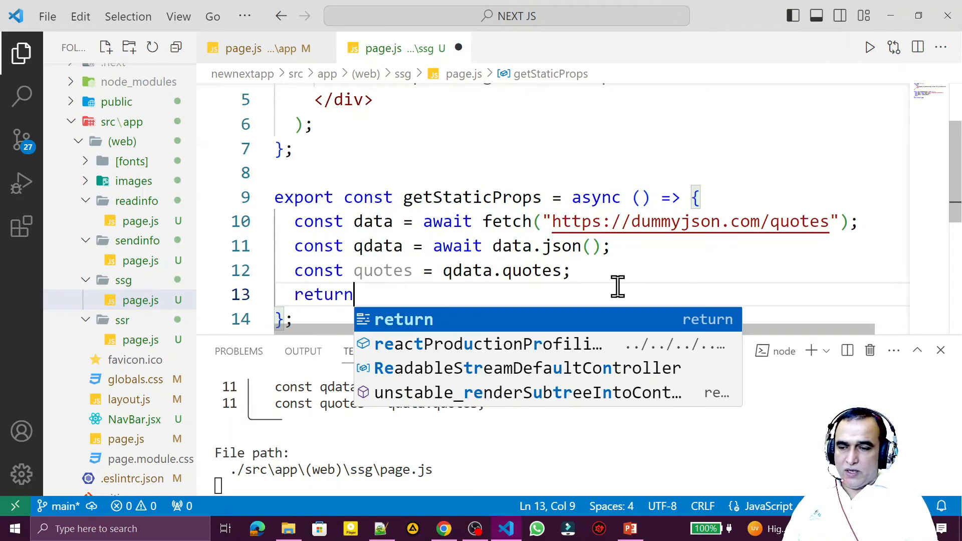
type("{props:{")
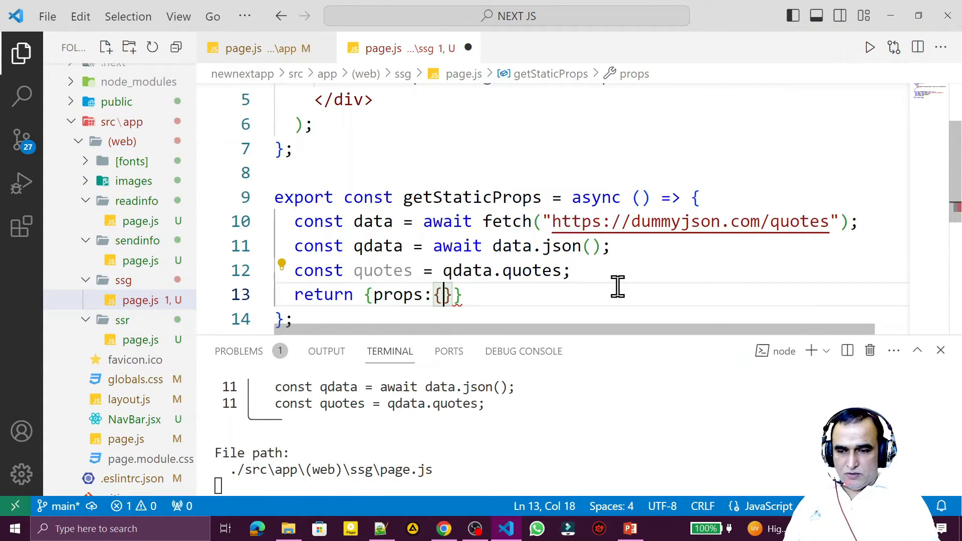
type("q")
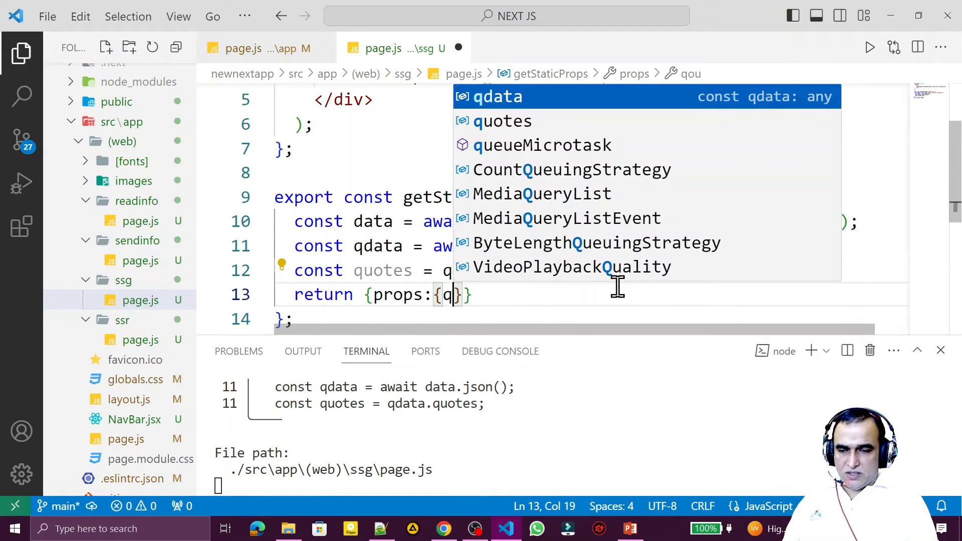
type("uotes")
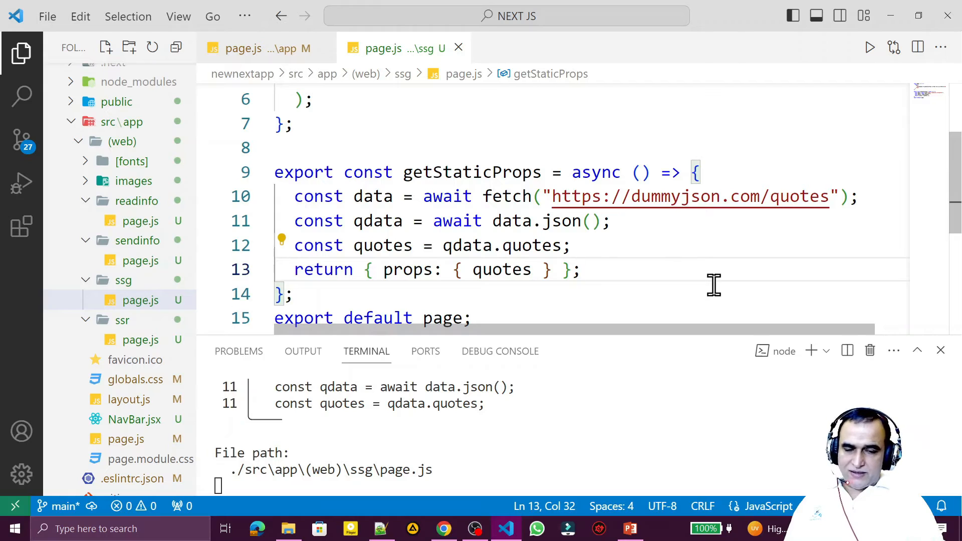
left_click(422, 172)
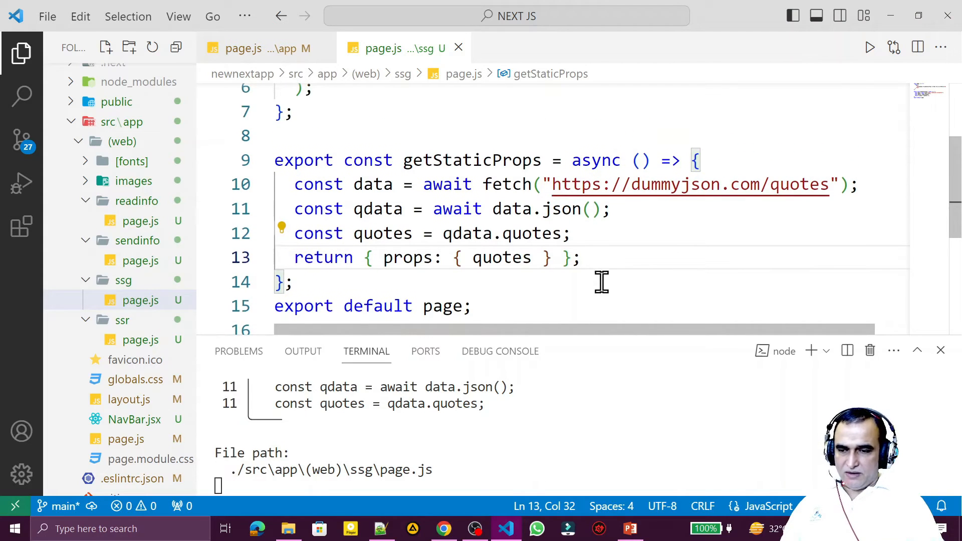
scroll("up", 3)
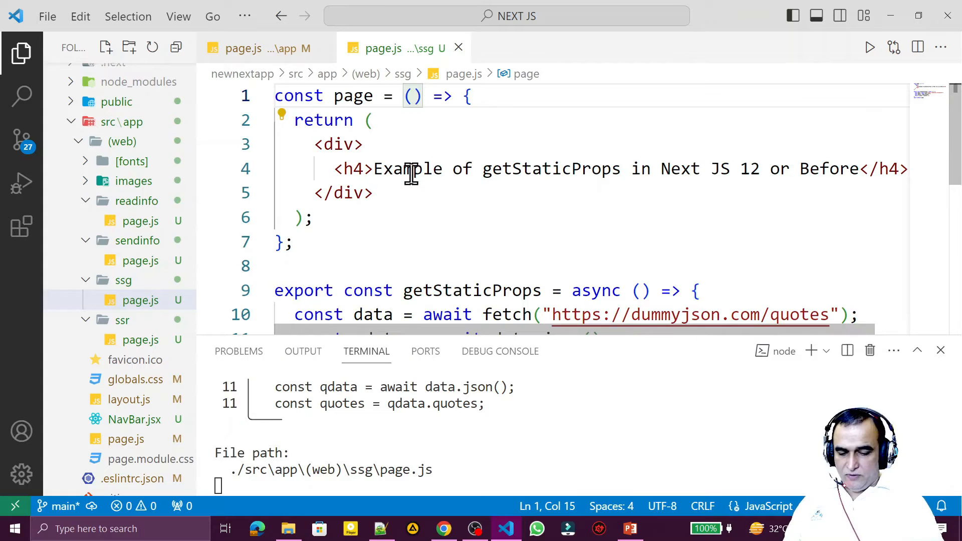
- Change the page component signature to ({ quotes }) and add console.log(quotes)
type("{quotes}")
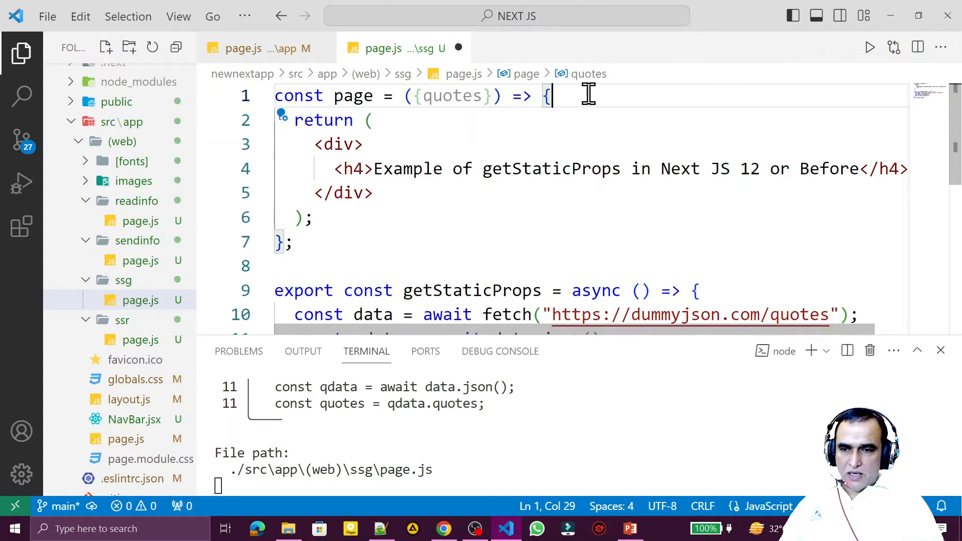
type("con")
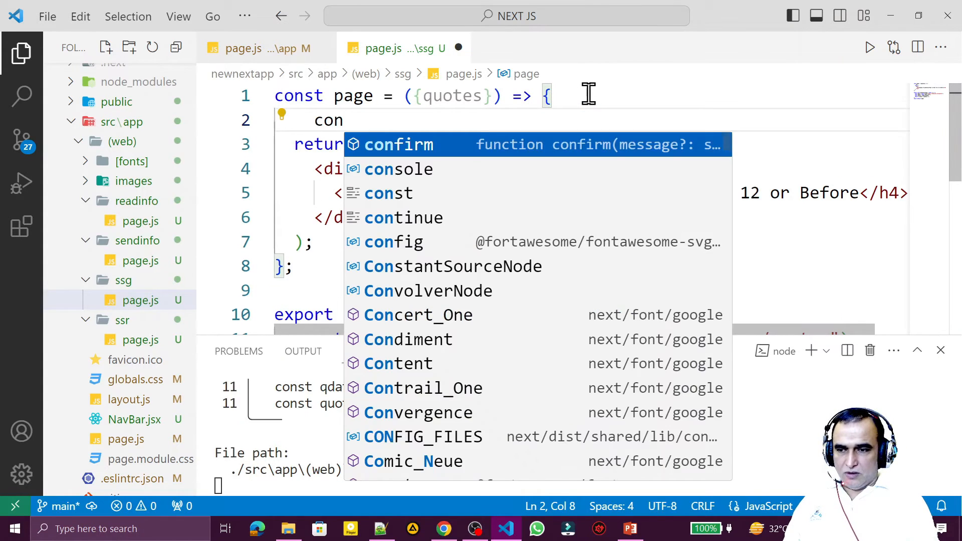
type("sole.log(quotes);")
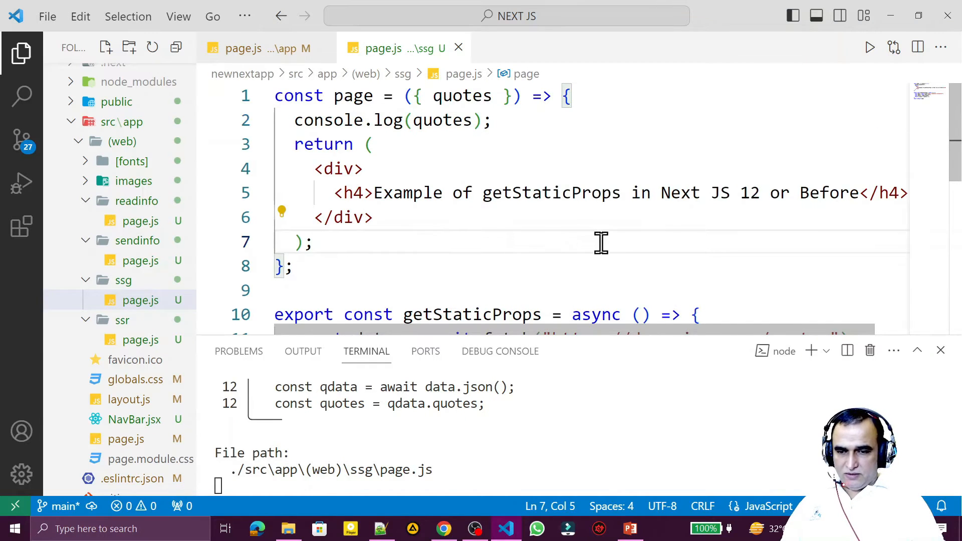
scroll("down", 3)
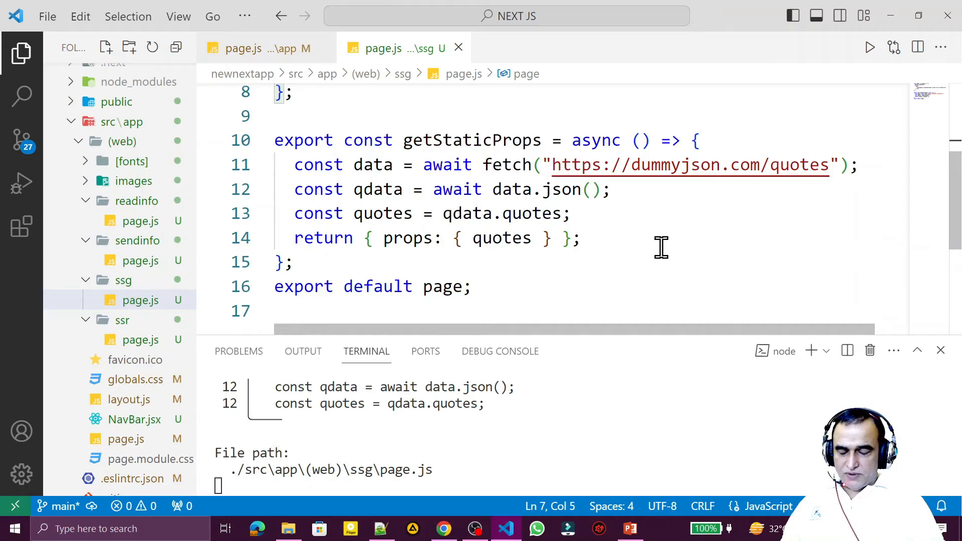
scroll("down", 3)
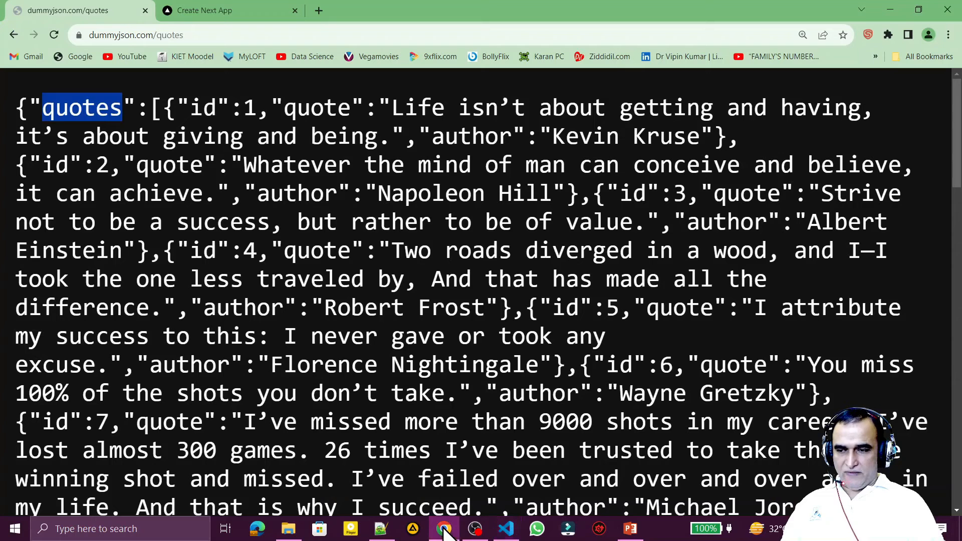
- Switch to the localhost:3000/ssg tab and read the 'getStaticProps not supported in app/' error
left_click(221, 10)
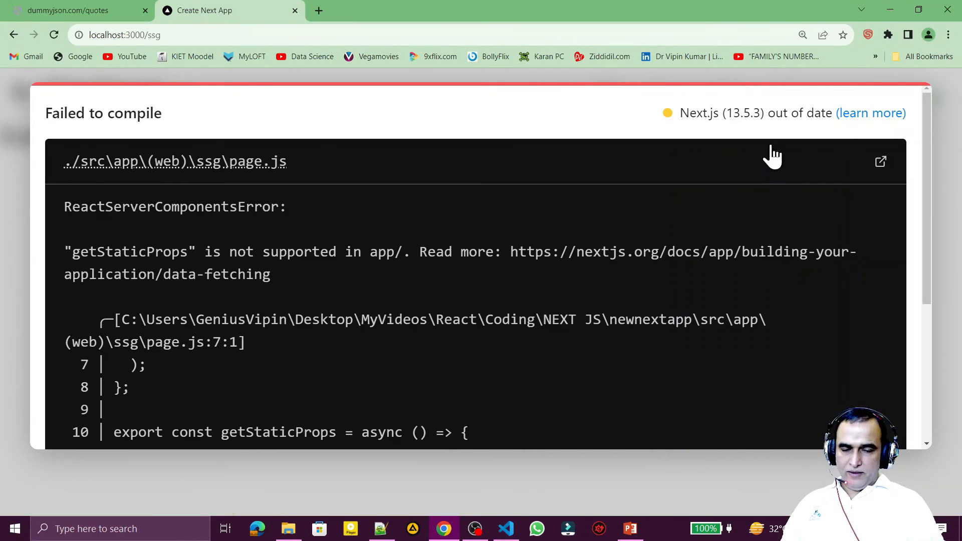
mouse_move(754, 113)
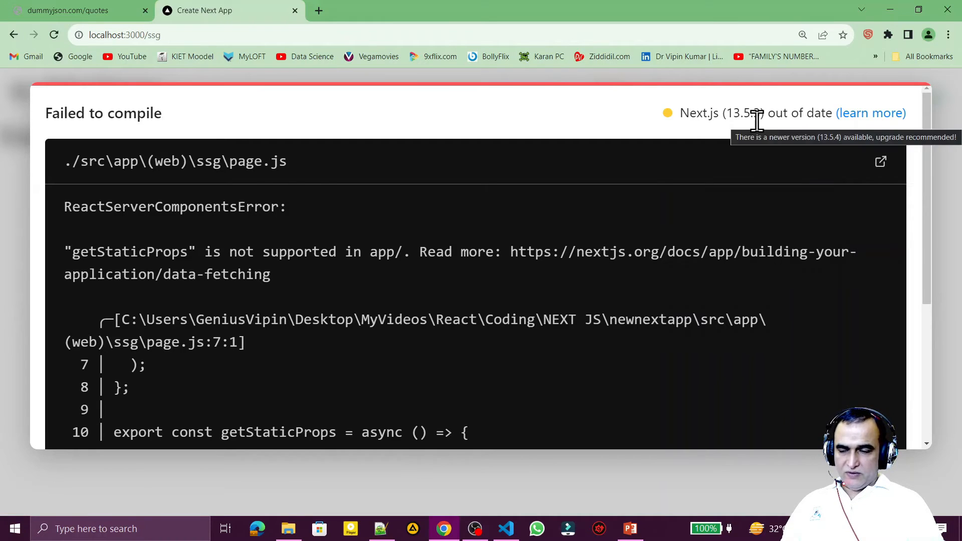
mouse_move(318, 219)
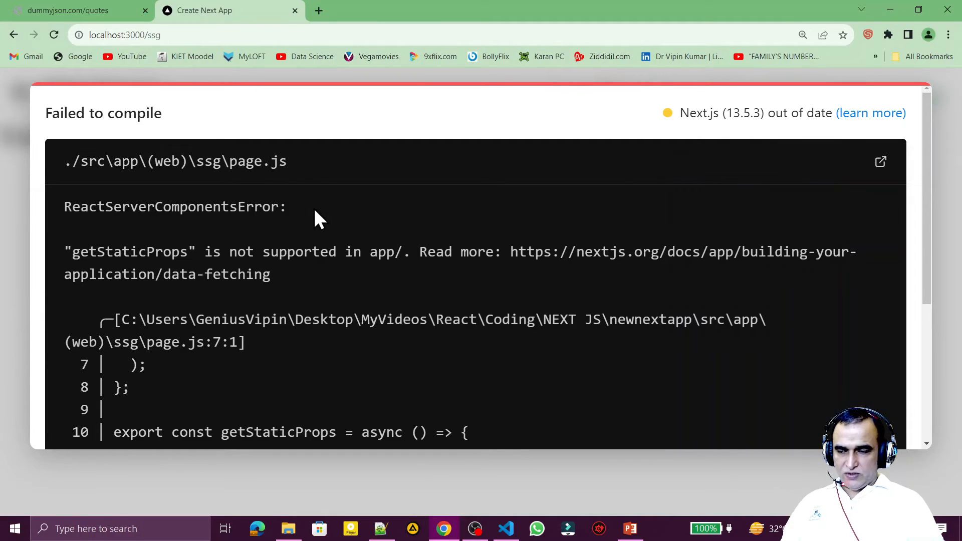
mouse_move(129, 251)
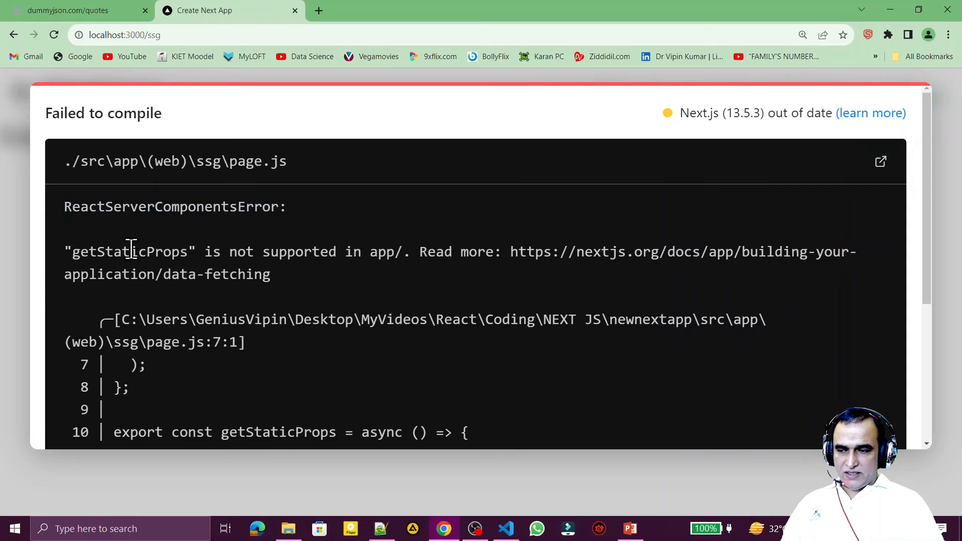
mouse_move(389, 251)
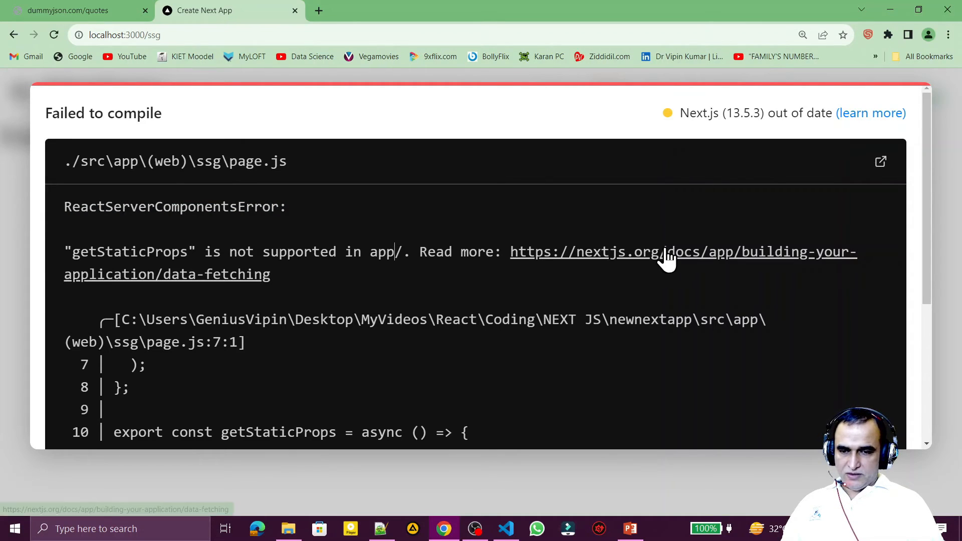
scroll("down", 3)
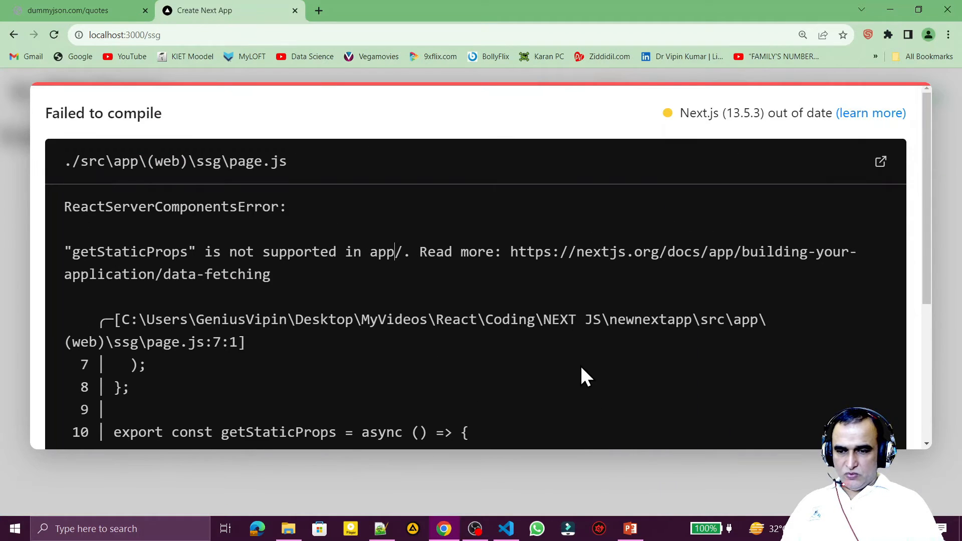
mouse_move(810, 365)
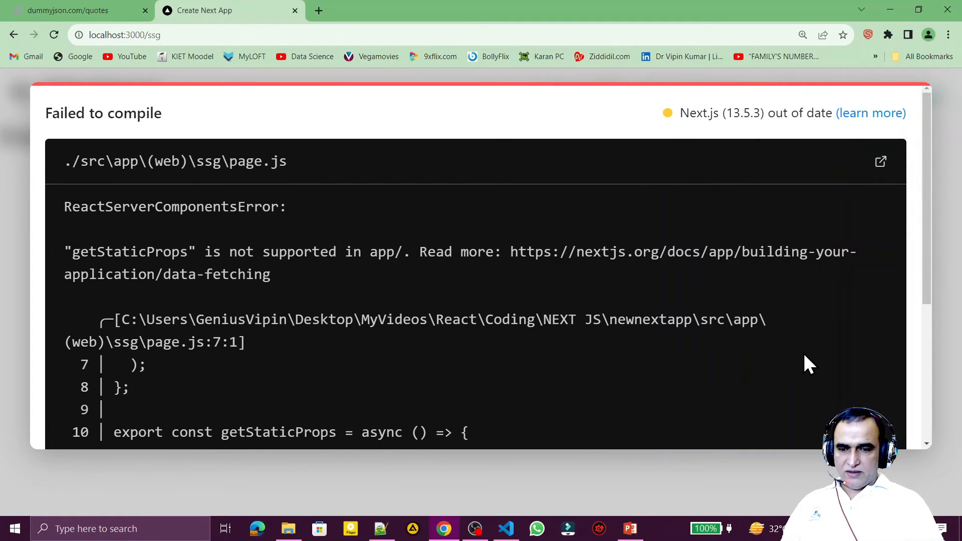
mouse_move(712, 354)
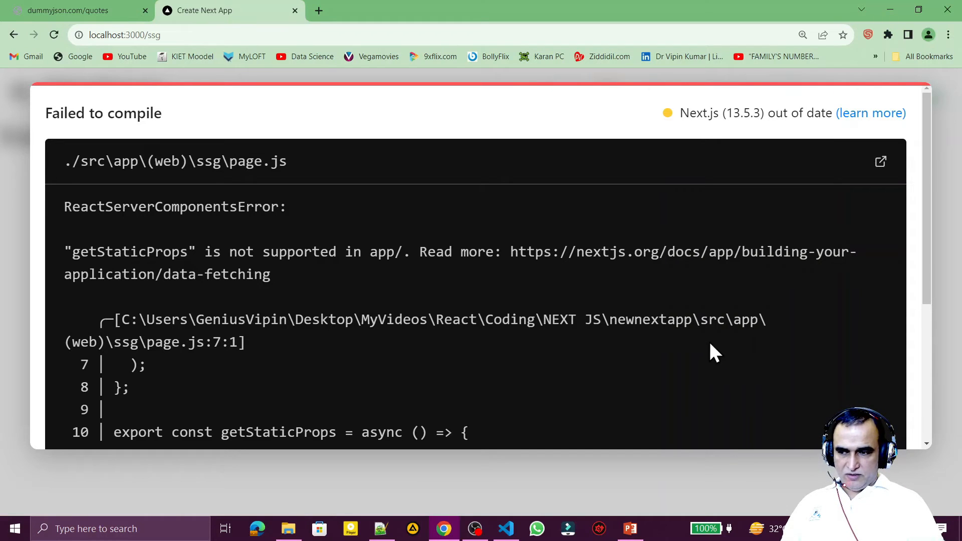